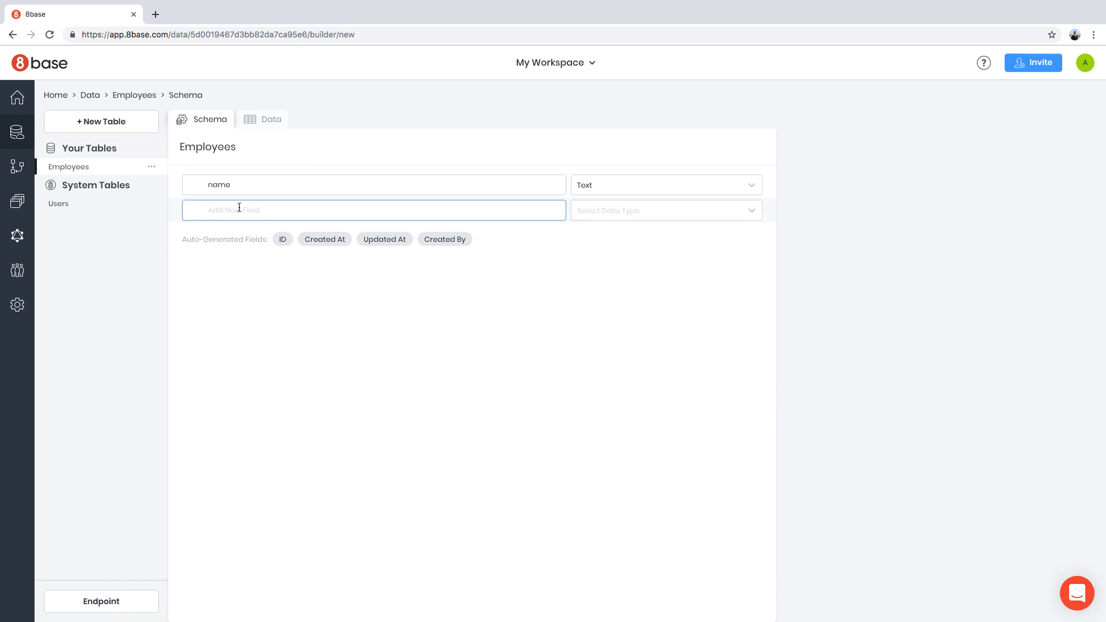
Add picture, address, documents and a Departments relation field to the Employees table
type("picture")
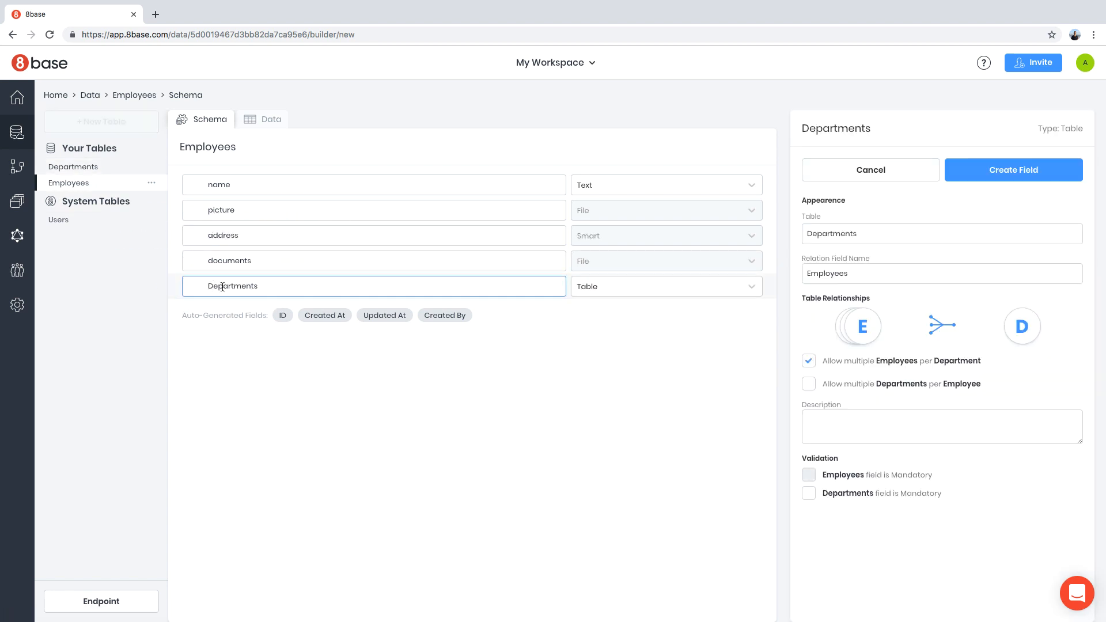
type("department")
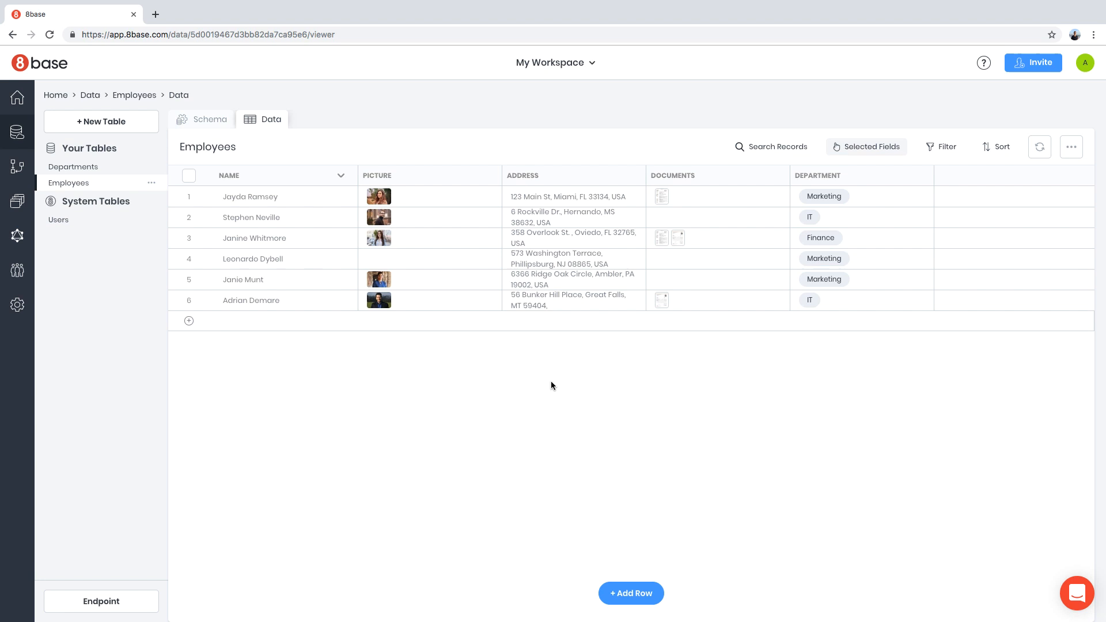
Change the Ambler employee's department to IT and submit the changes
left_click(242, 279)
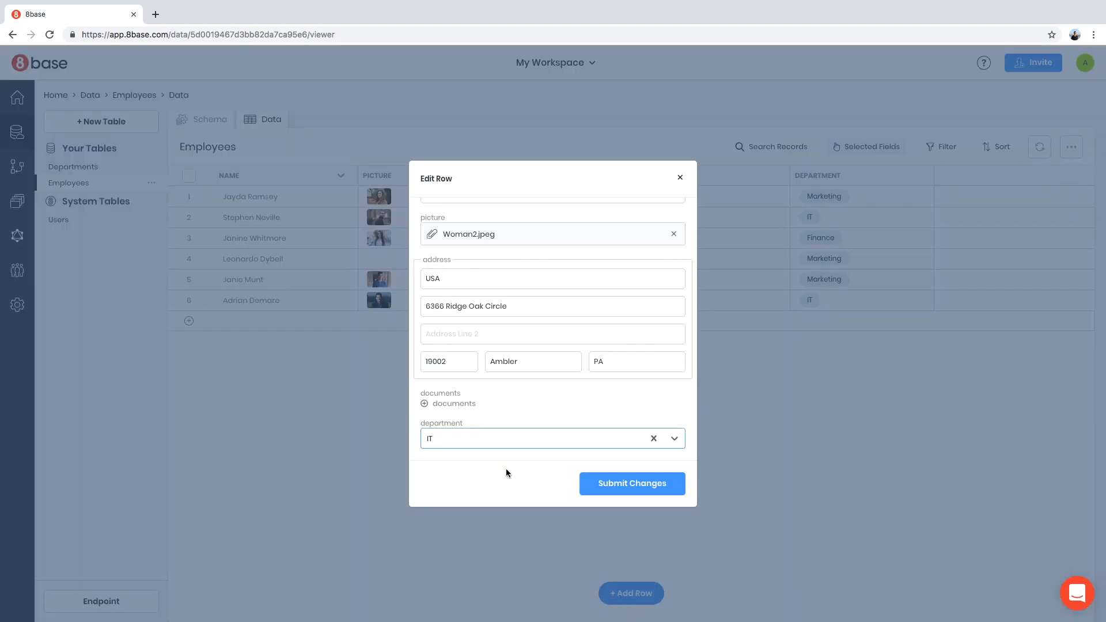
left_click(16, 235)
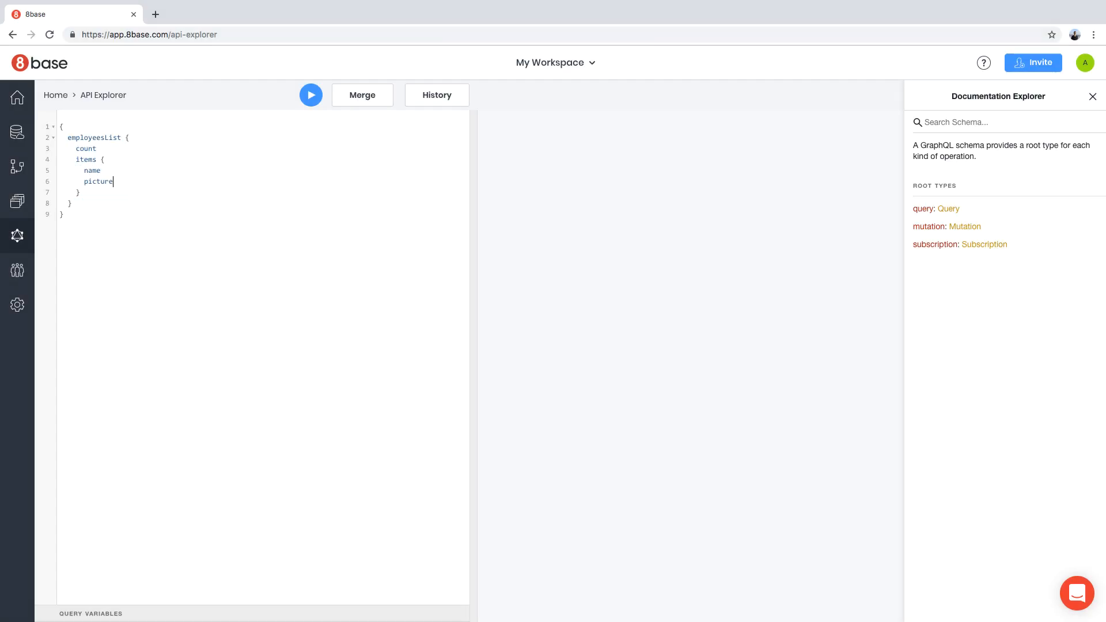
Run employeesList with picture downloadUrl and department name, then add a first: 2 limit
type("{ downloadUrl } department")
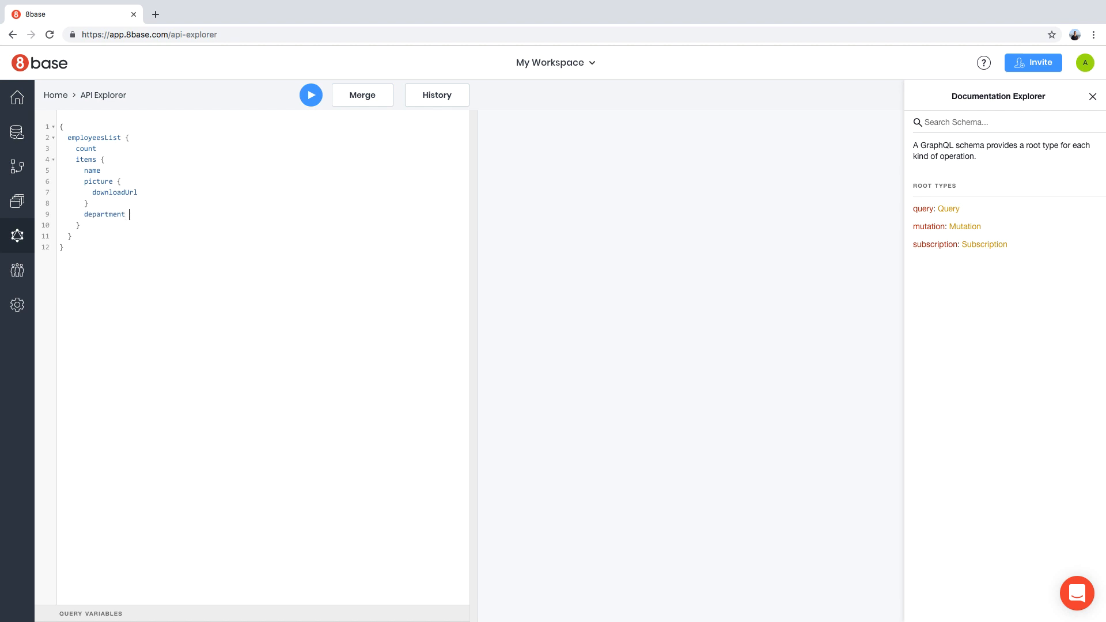
left_click(310, 95)
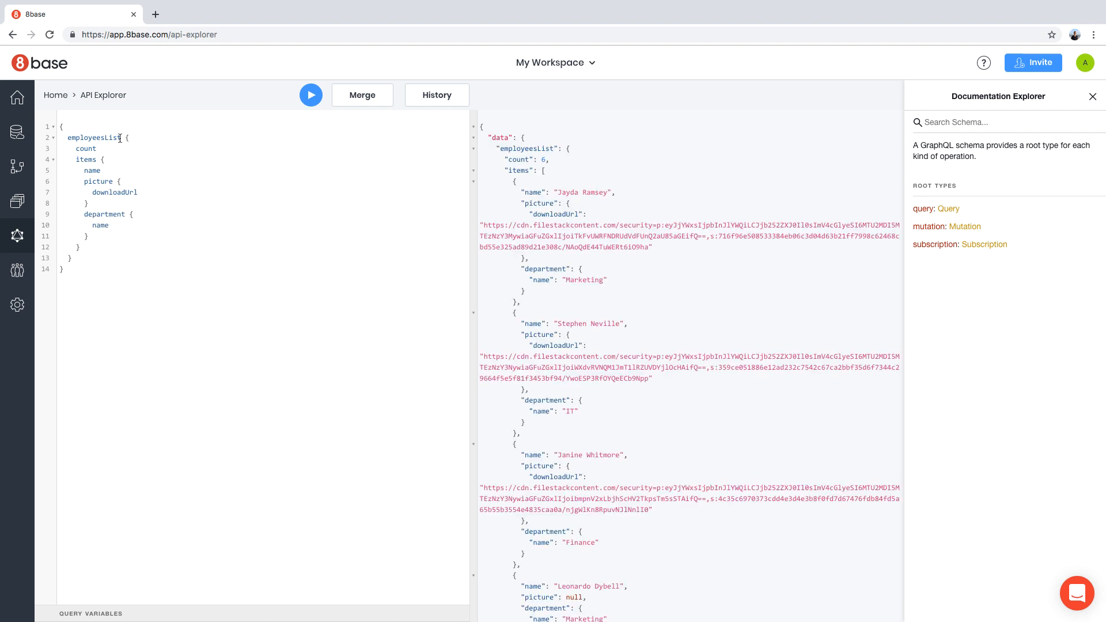
type("(first: 2)")
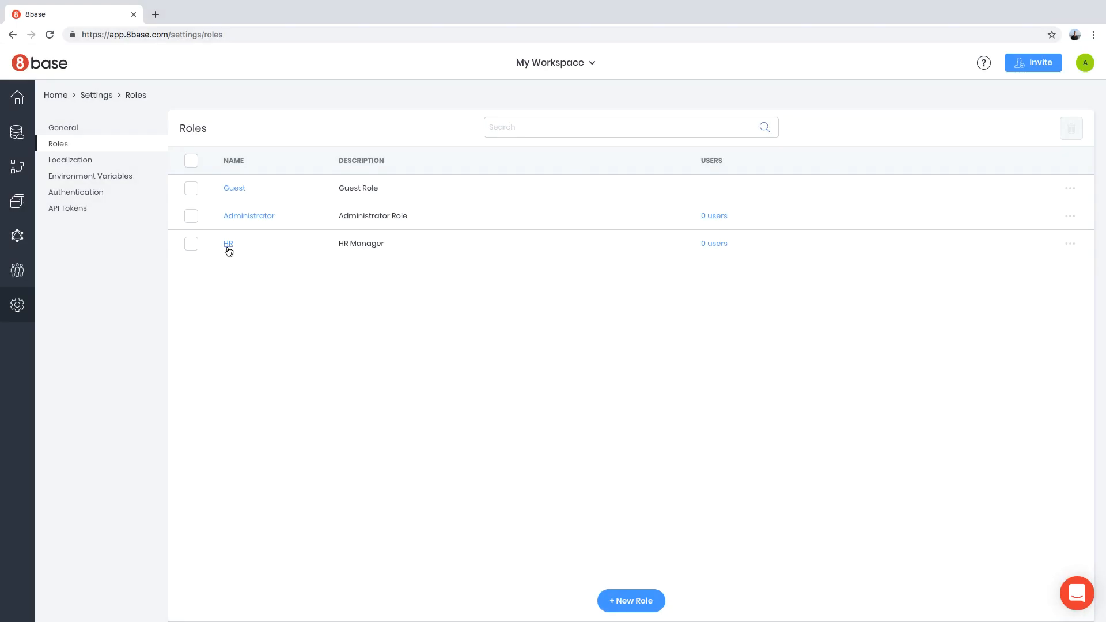
Restrict HR's Employees updates to User's Records with custom field access allowing Updated At
left_click(228, 243)
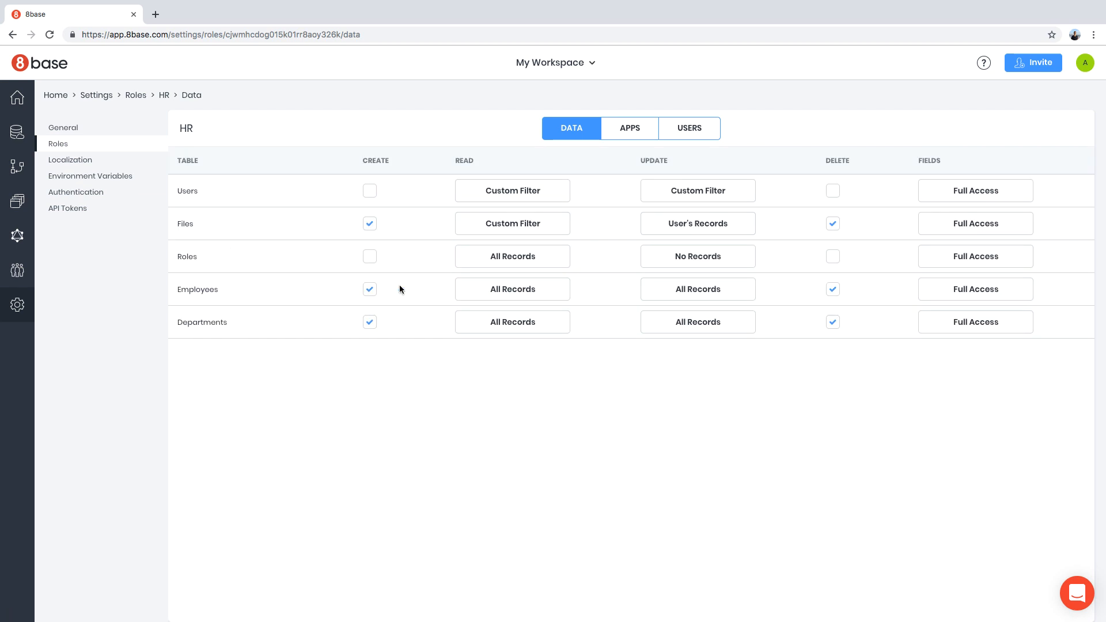
left_click(696, 288)
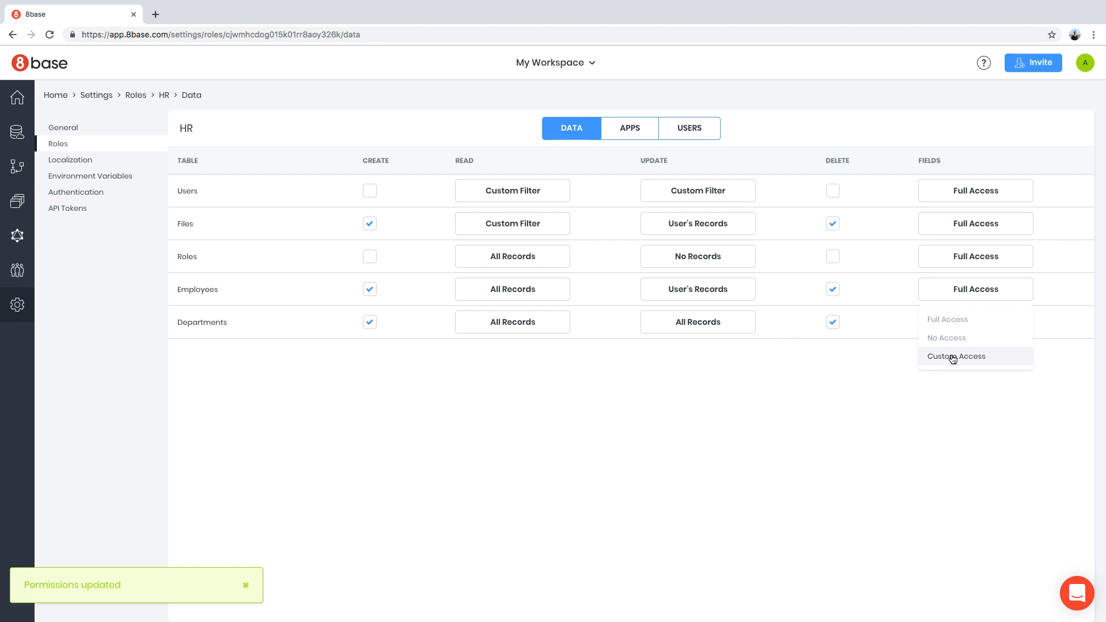
left_click(955, 356)
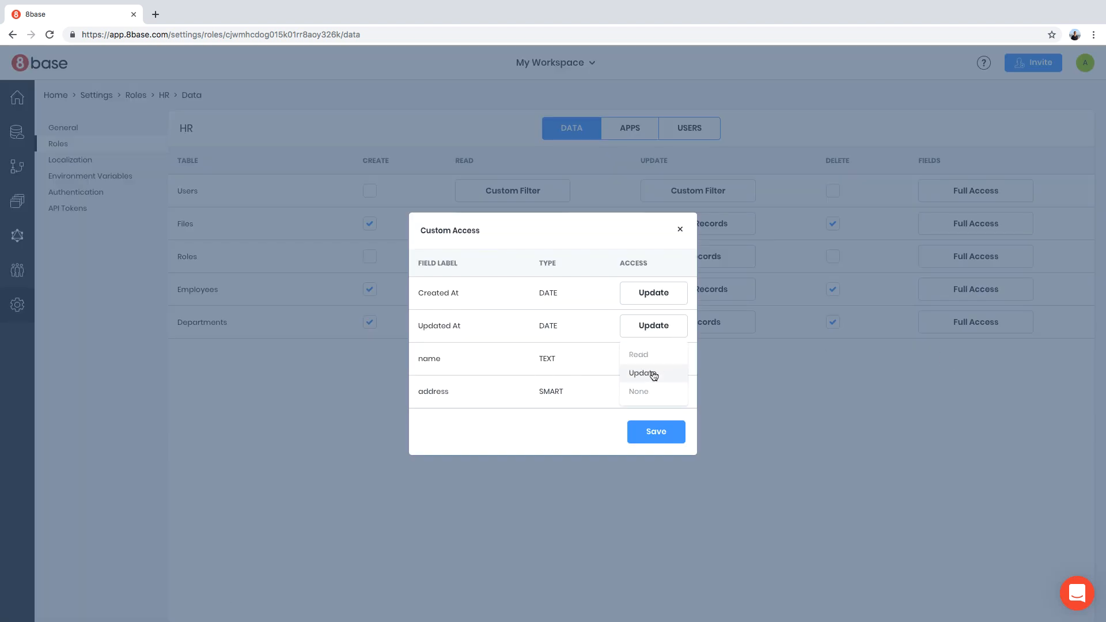
left_click(654, 432)
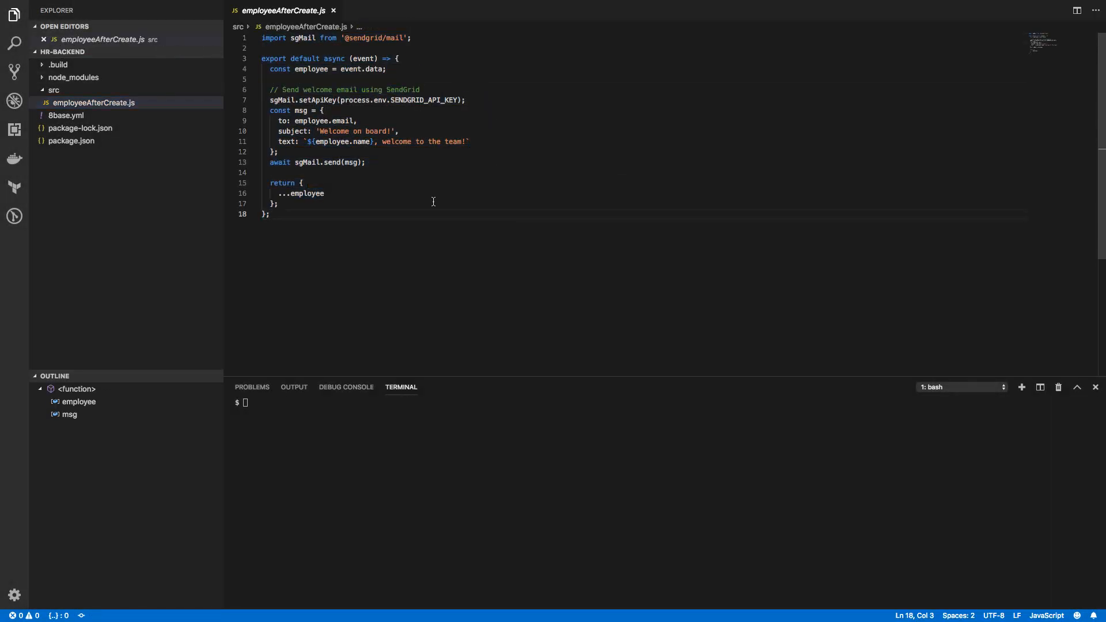
Declare employeeAfterCreate in 8base.yml as a trigger.after on Employees
left_click(65, 115)
type("type: trigger.after")
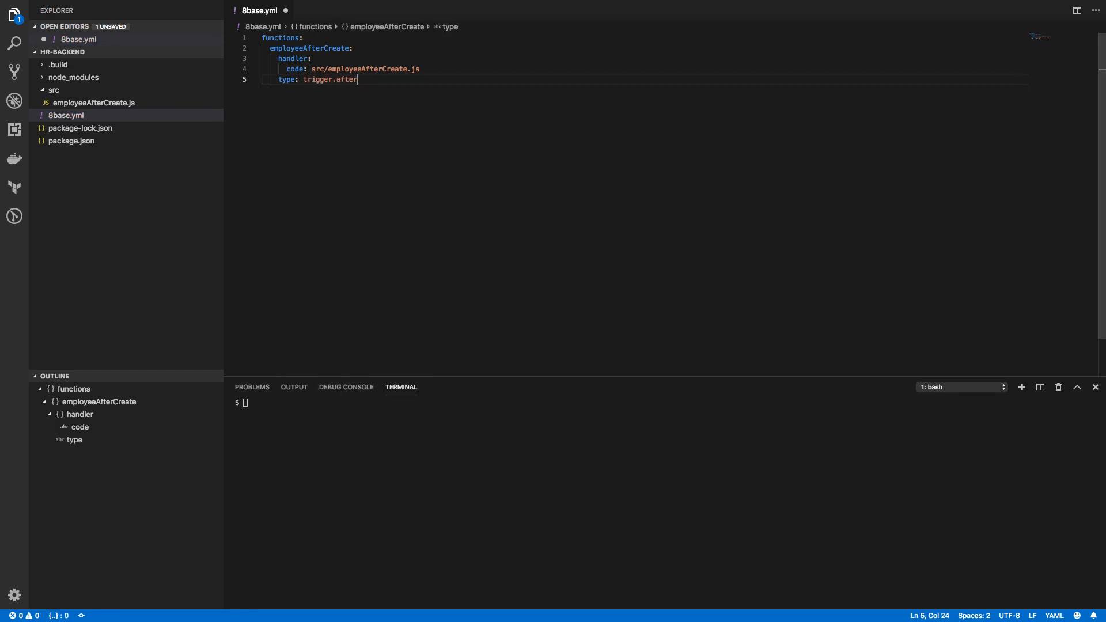
type("operation: Employees.")
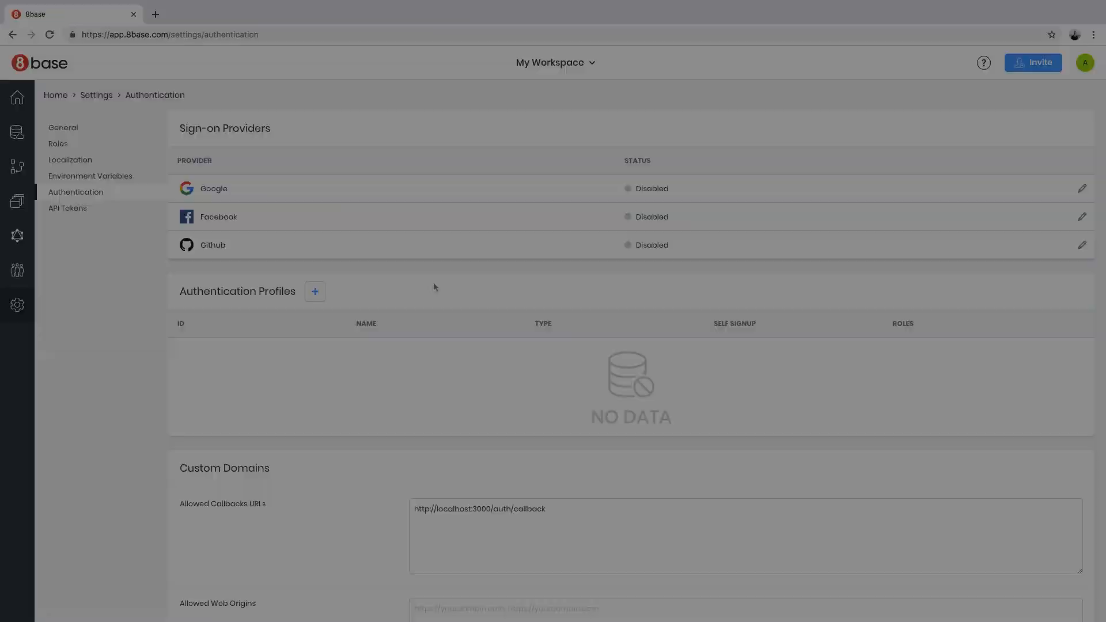
Create the 'Employee Login' authentication profile for myco.com sign-ups with the Employee role
left_click(314, 291)
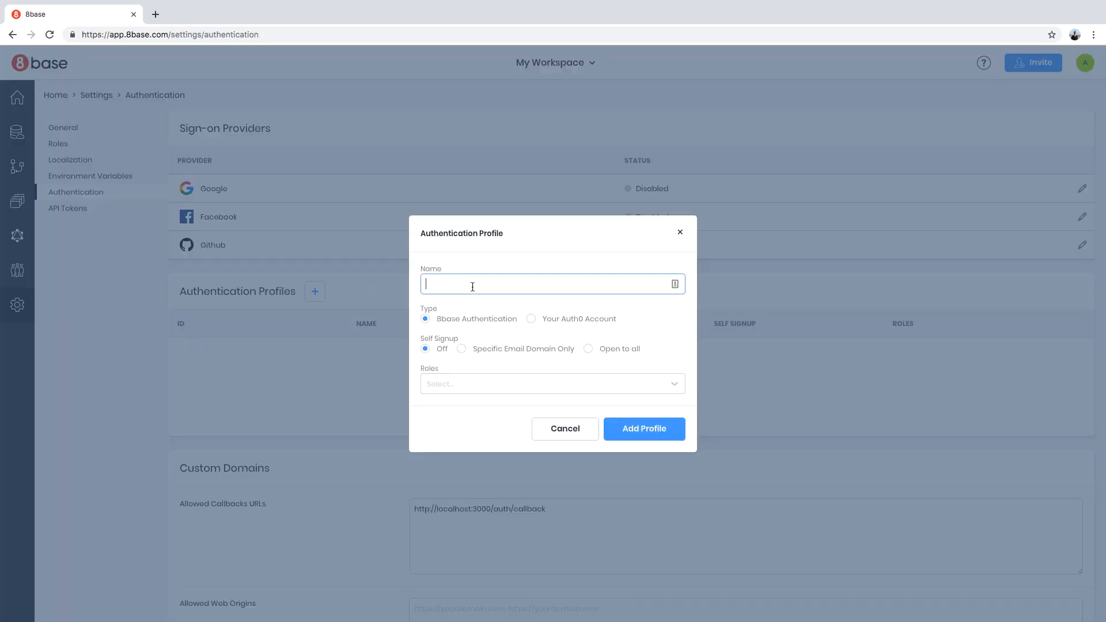
type("Employee Login")
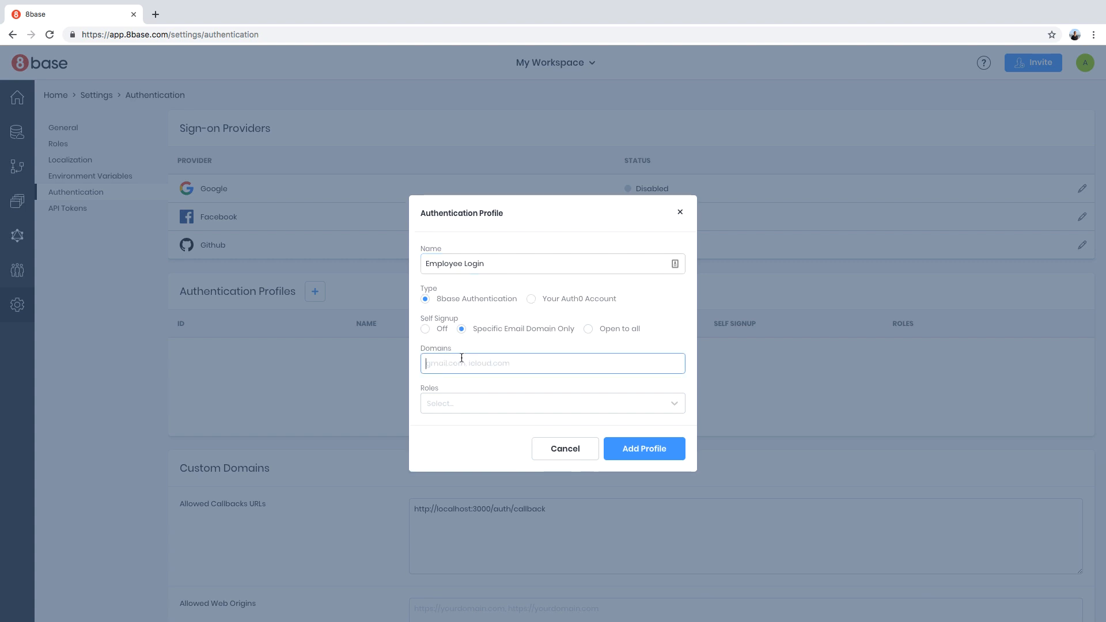
left_click(550, 402)
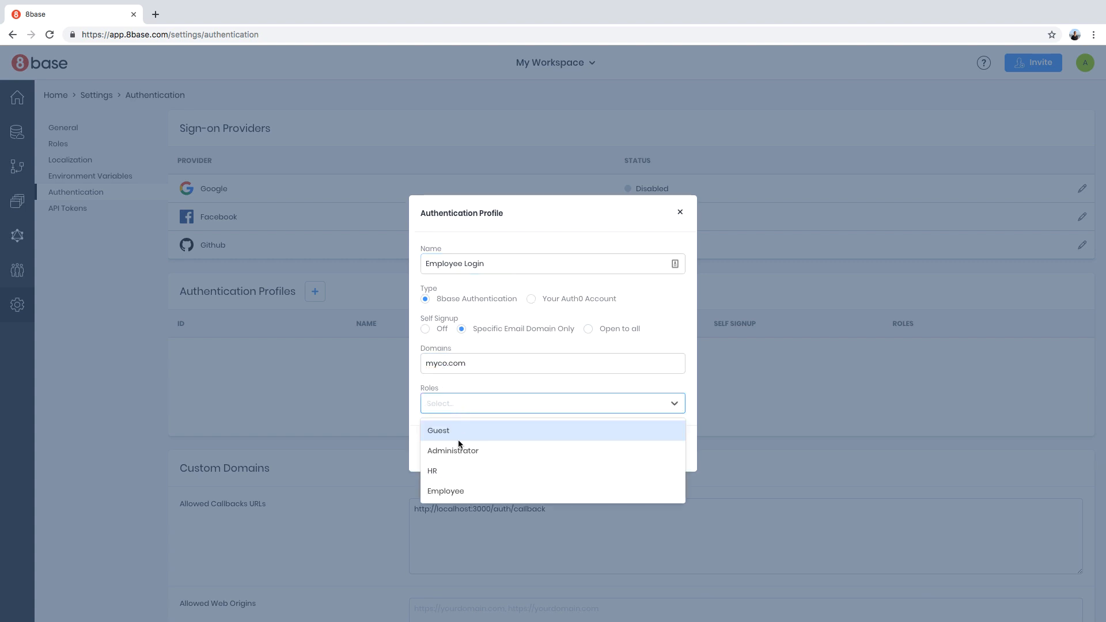
left_click(446, 491)
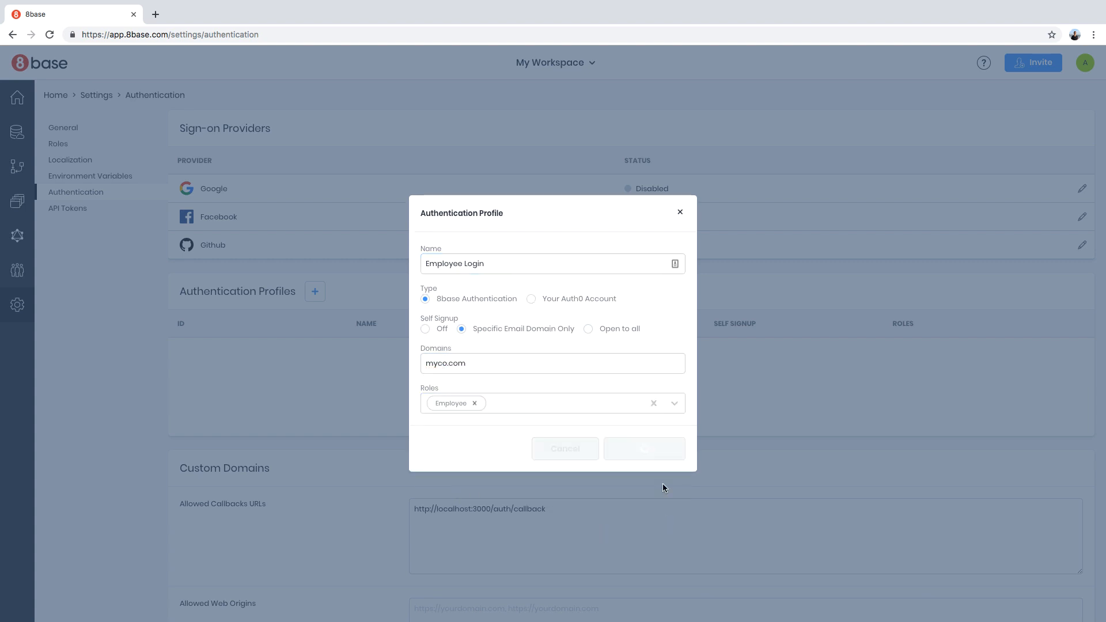
left_click(642, 449)
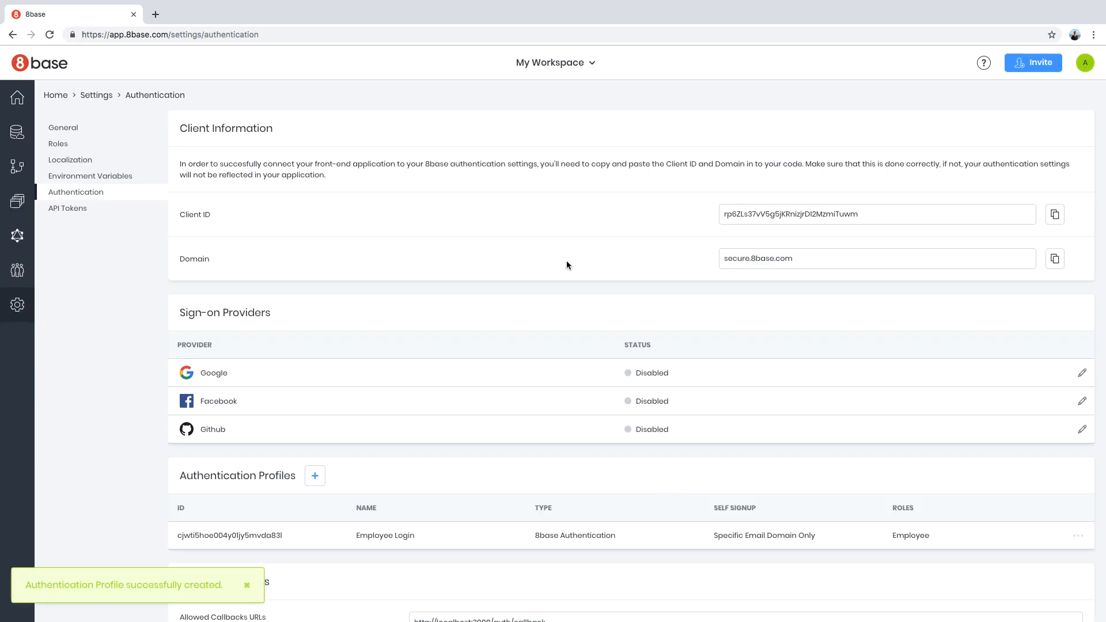
scroll("down", 3)
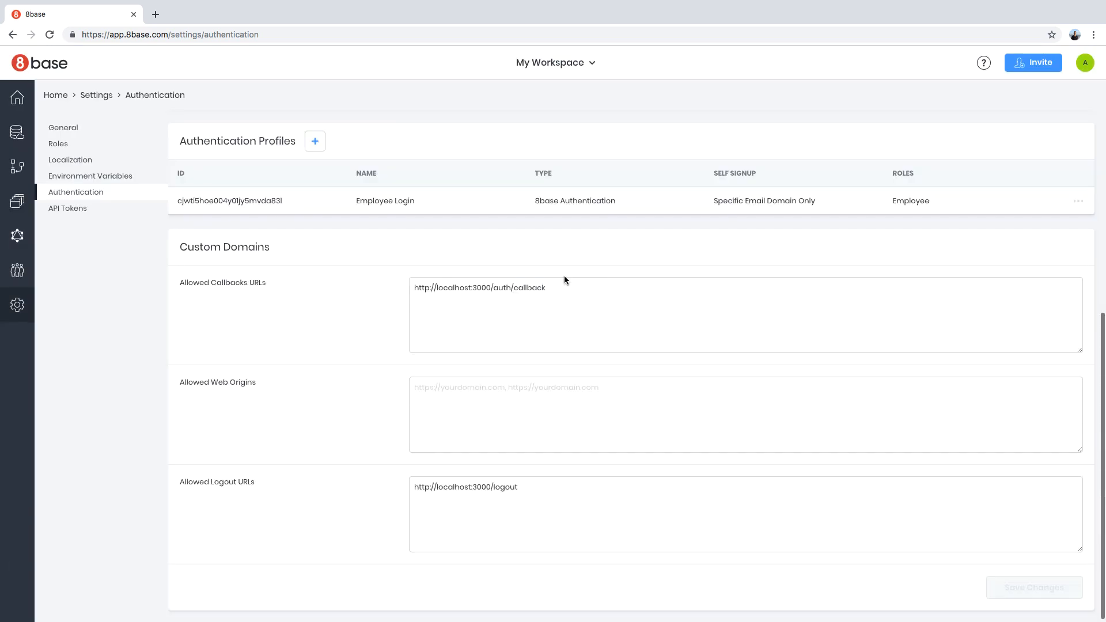